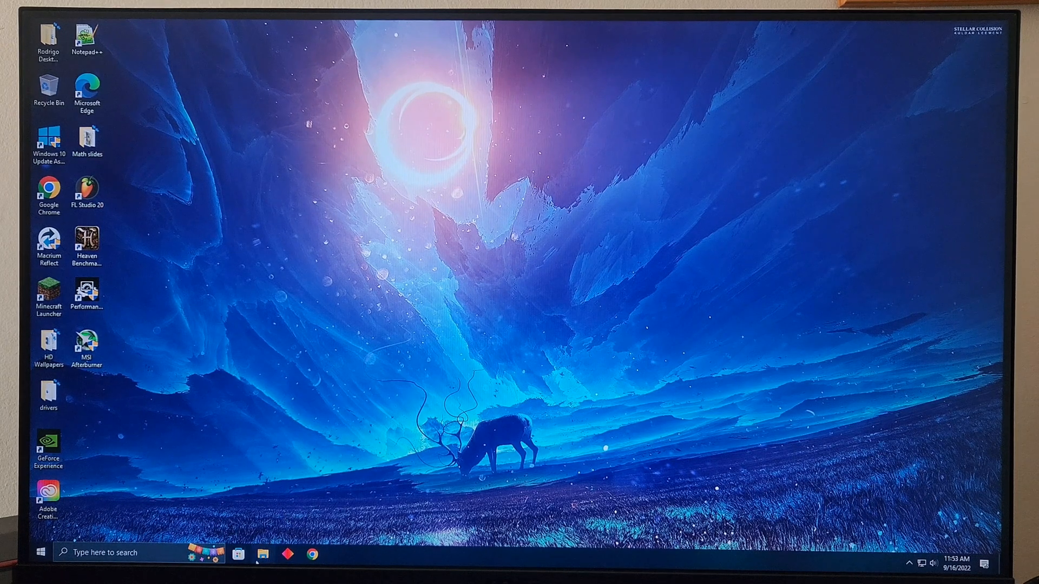
Show This PC in File Explorer, leading to Disk Management's Initialize Disk prompt for Disk 1
click(262, 553)
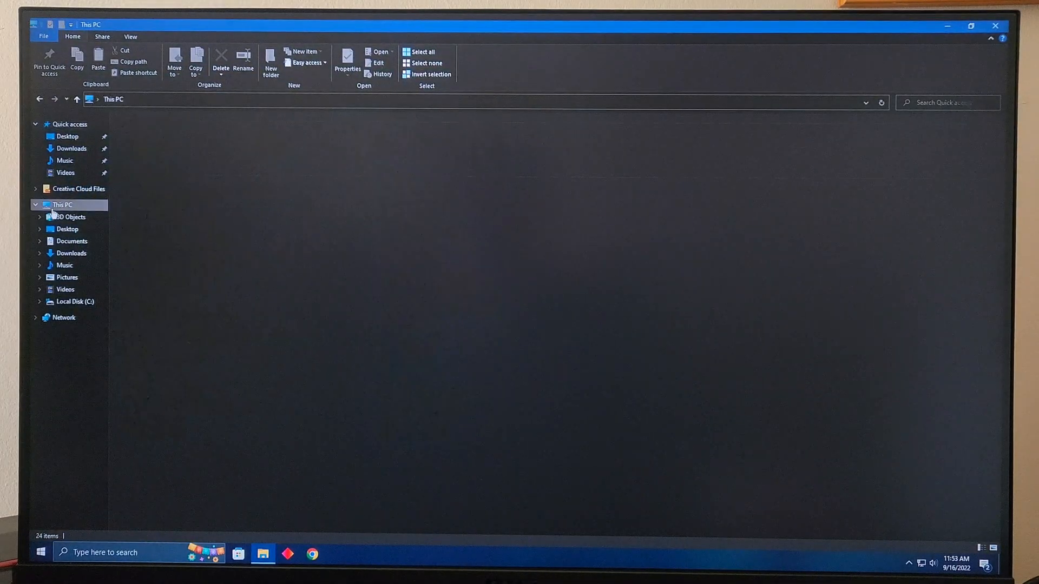
click(63, 205)
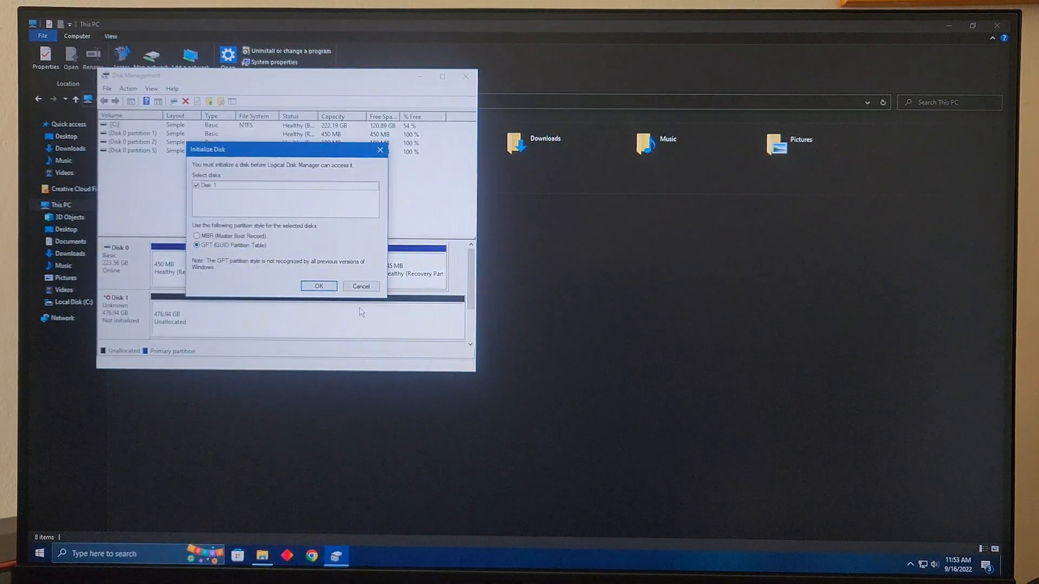
Initialize Disk 1 as GPT and create one NTFS New Volume (D:) of the full 476.92 GB, then close Disk Management
click(319, 286)
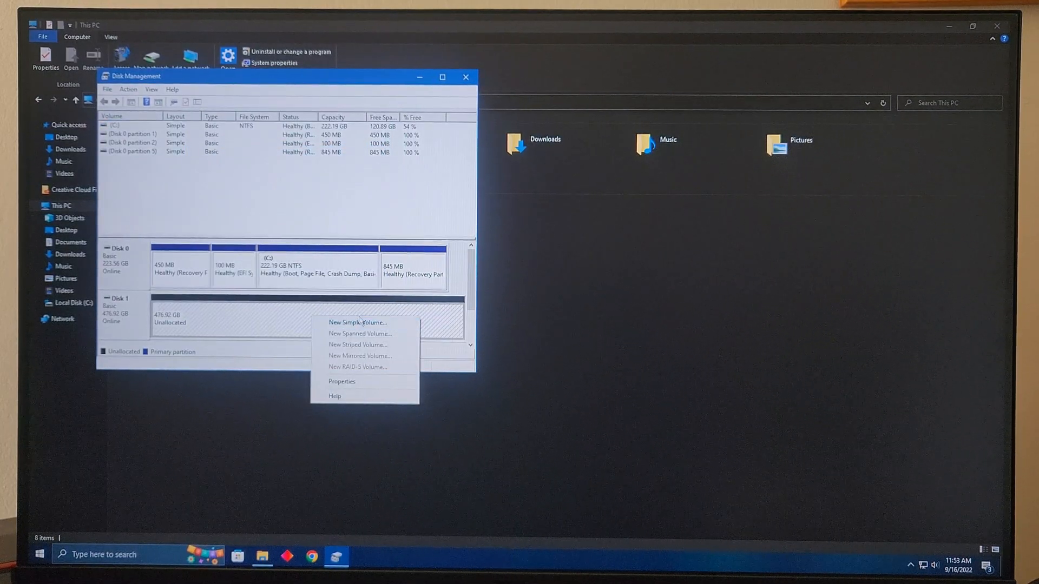
click(357, 323)
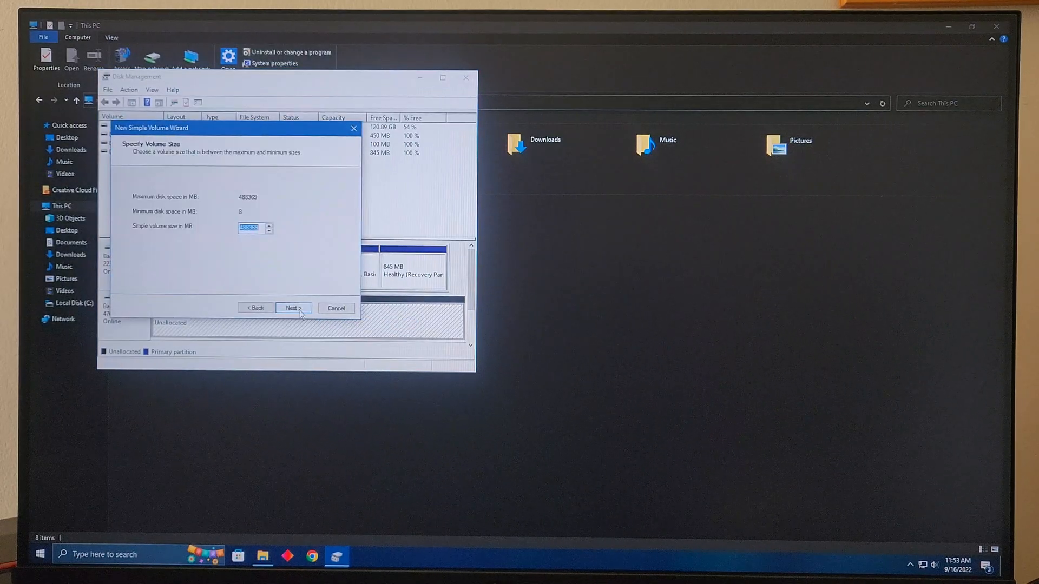
click(292, 308)
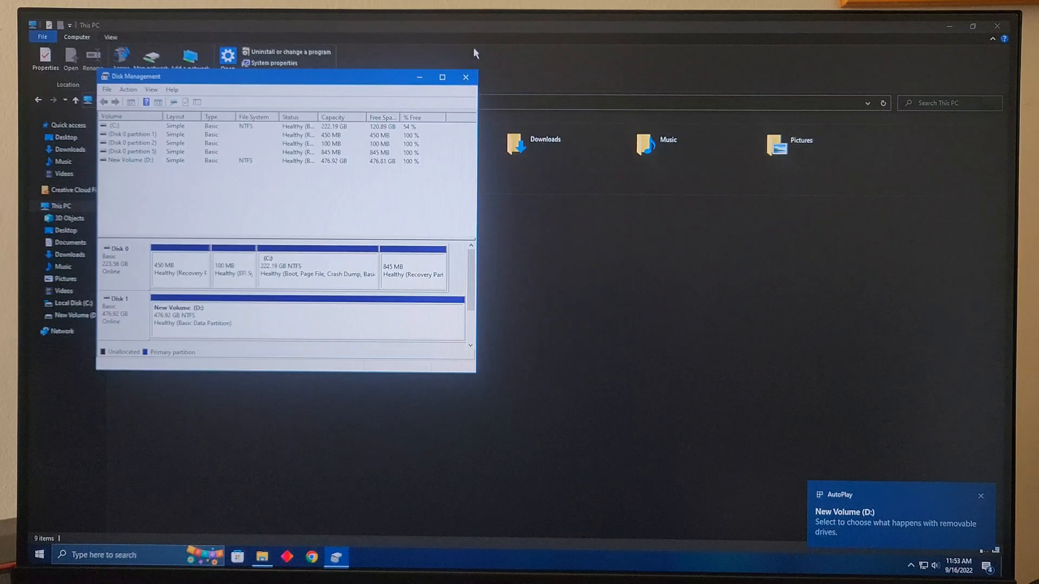
click(466, 77)
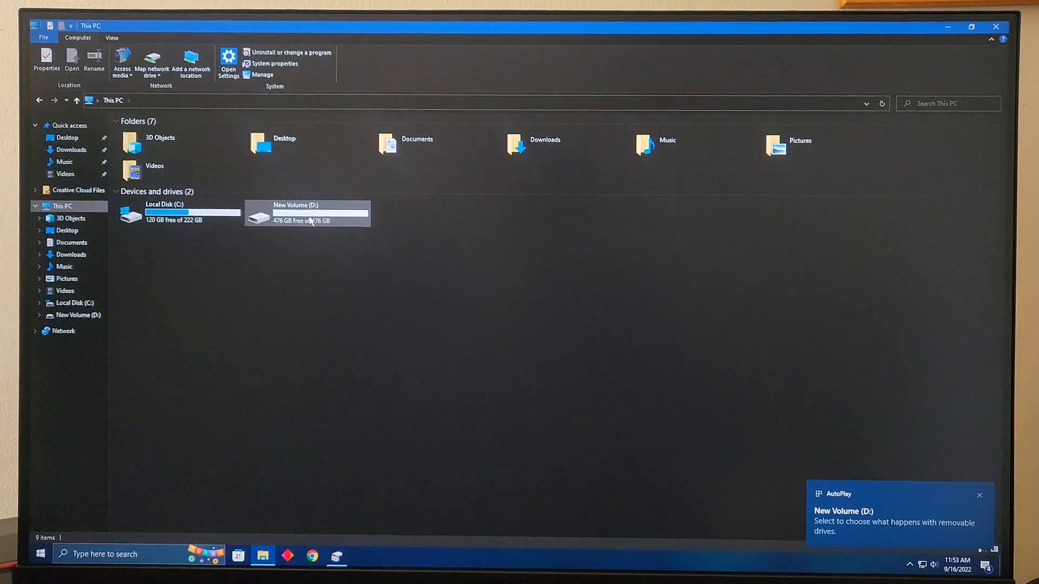
Review New Volume (D:) properties including the ReadyBoost tab, confirming a 476 GB NTFS disk, then close them
right_click(295, 213)
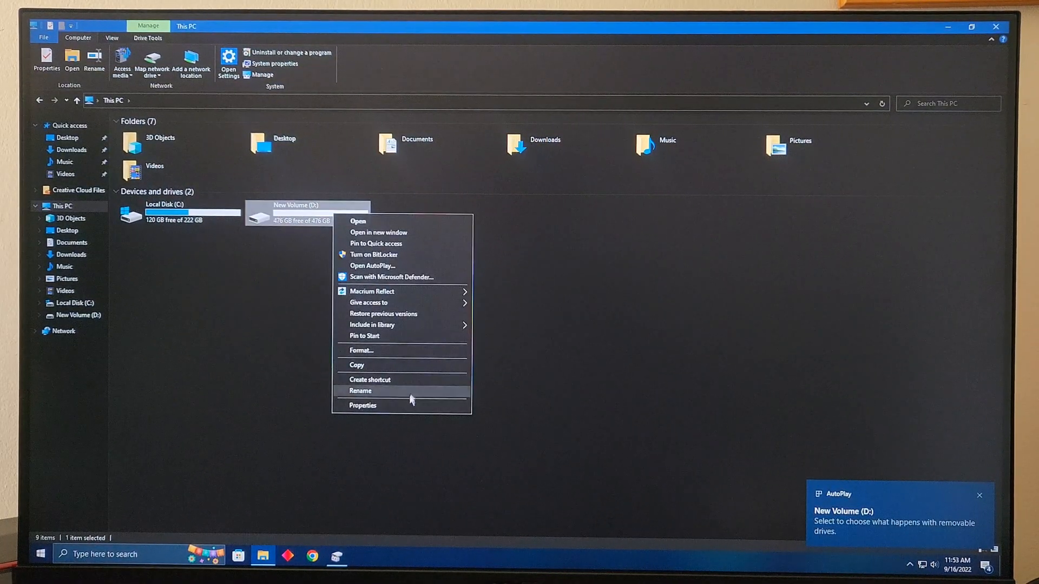
click(363, 404)
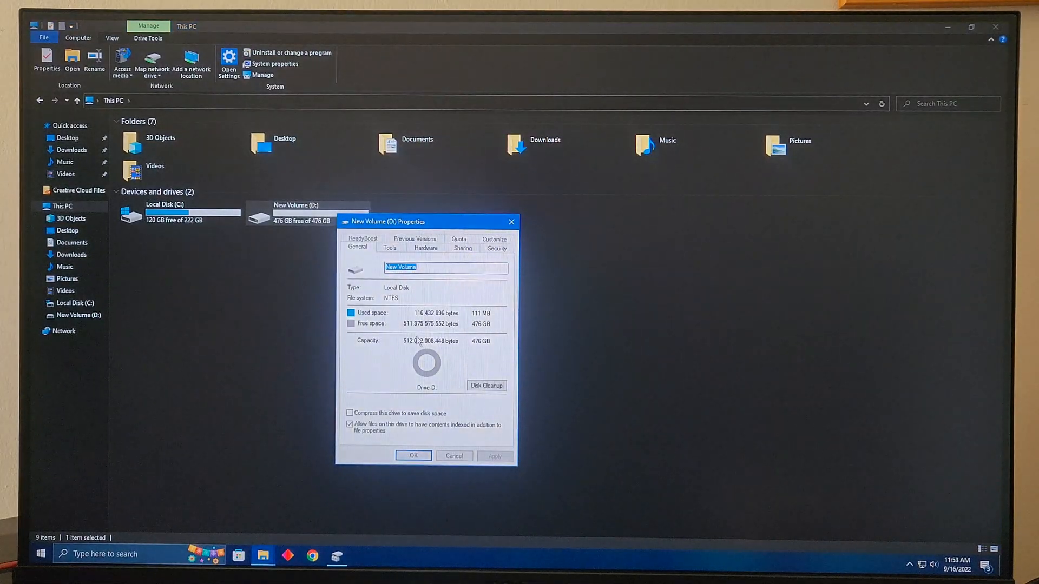
click(363, 240)
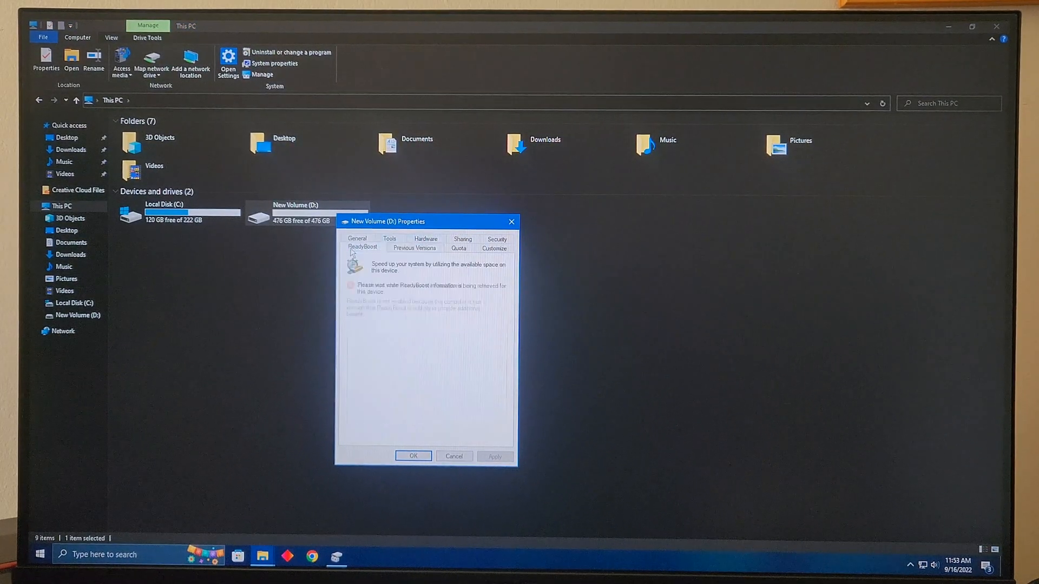
click(356, 238)
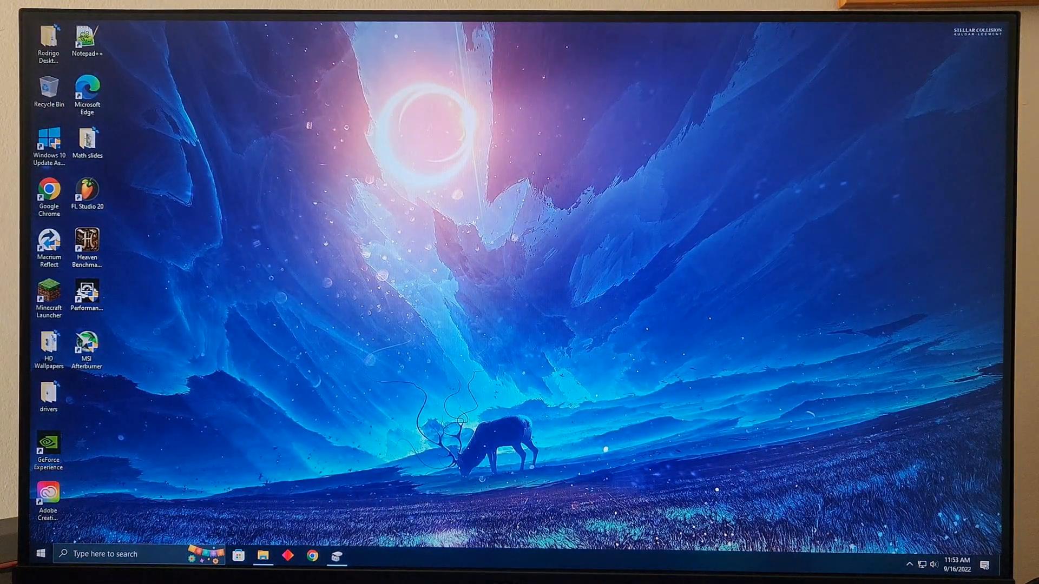
Launch Macrium Reflect from the desktop shortcut so it lists the Kingston and Samsung disks
click(262, 554)
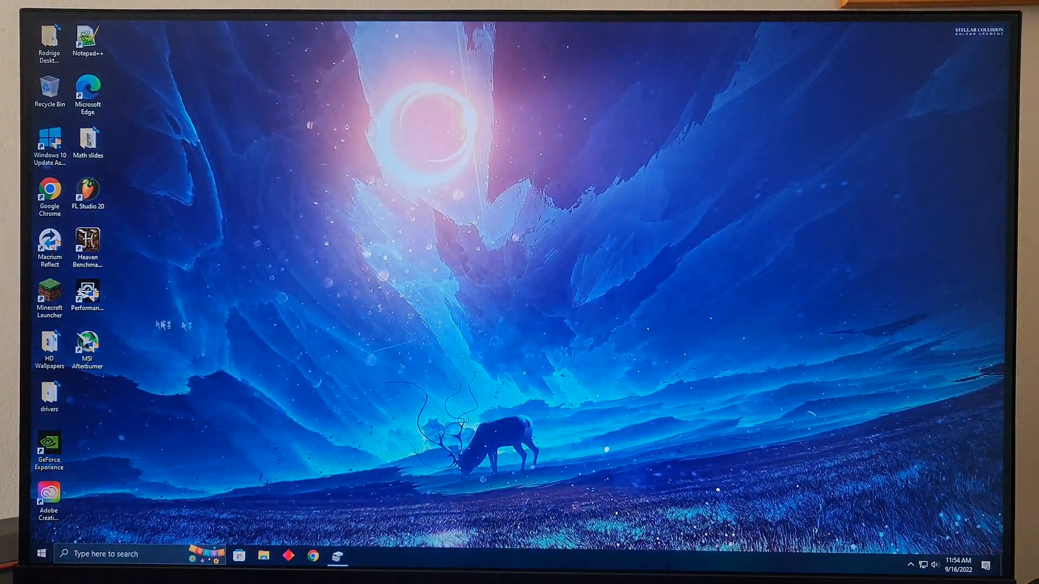
double_click(49, 238)
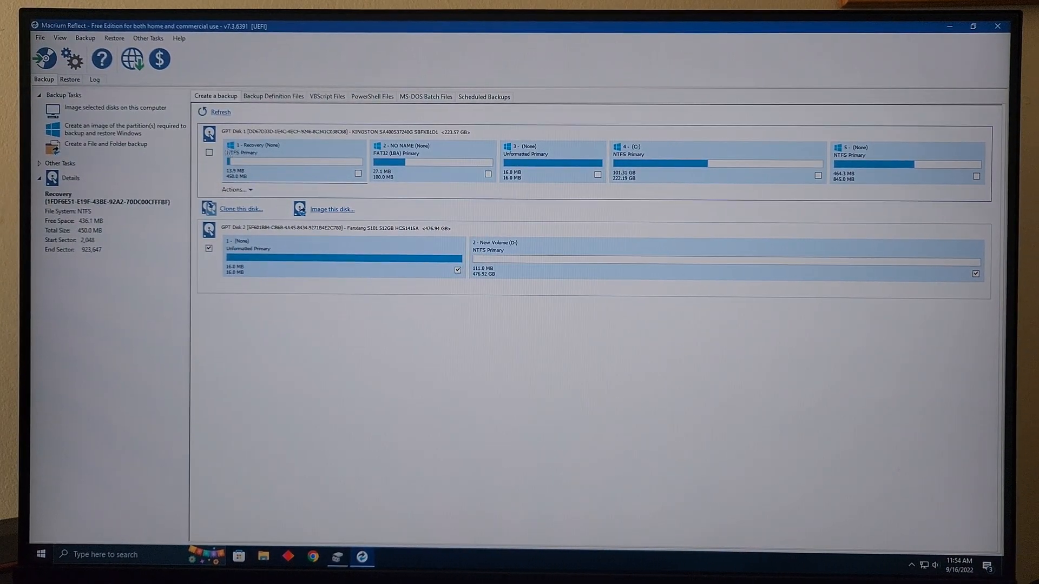
Start cloning the Kingston system disk with the Samsung SSD as destination, clearing its existing partitions
click(241, 209)
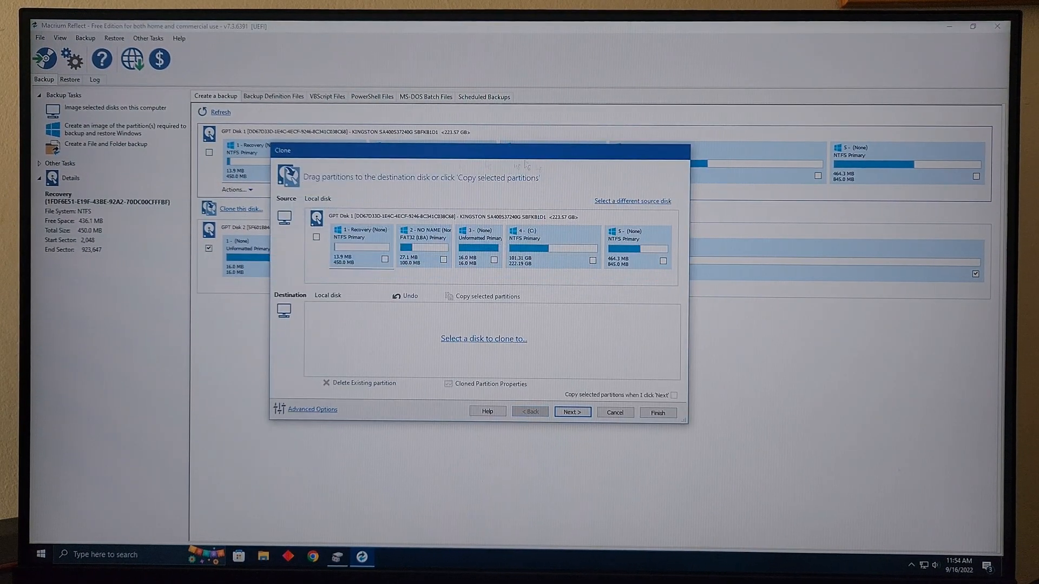
click(613, 413)
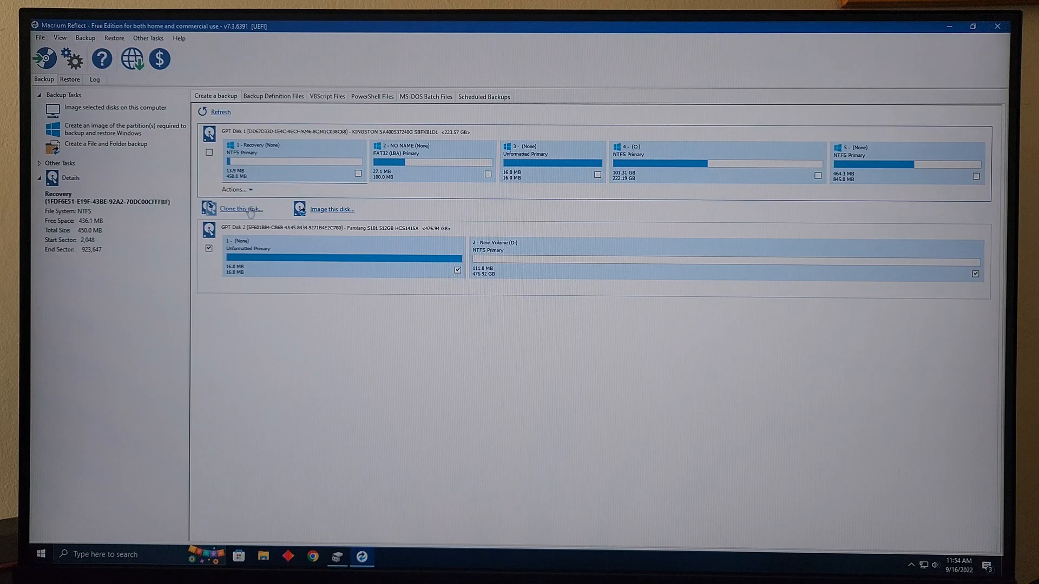
click(241, 209)
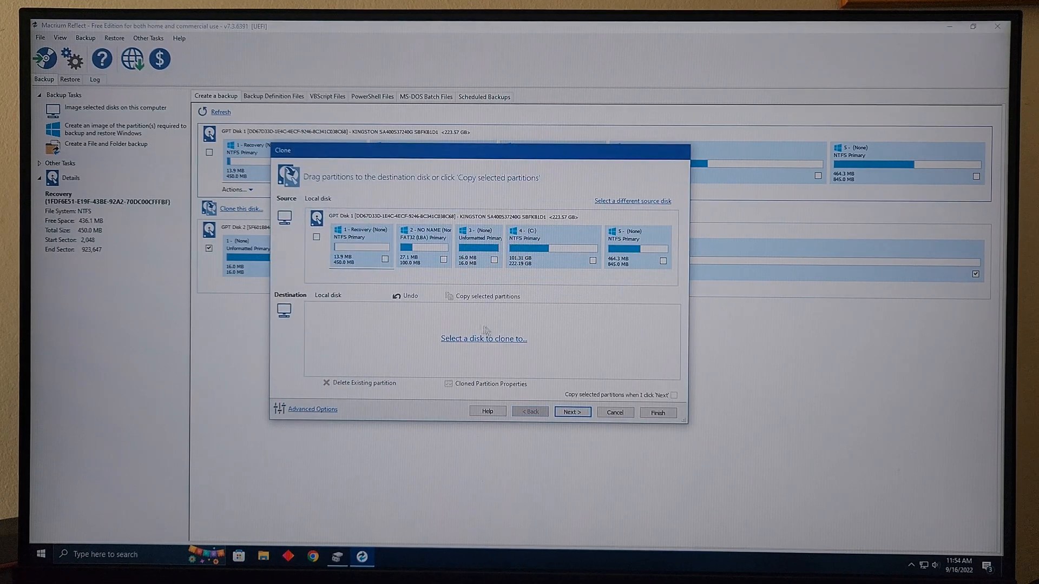
click(484, 339)
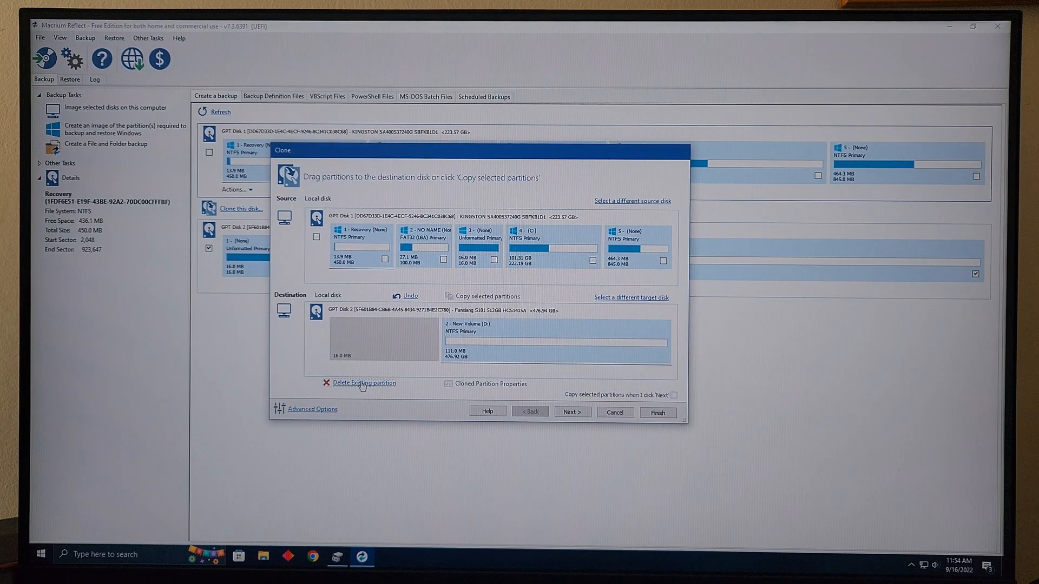
click(364, 384)
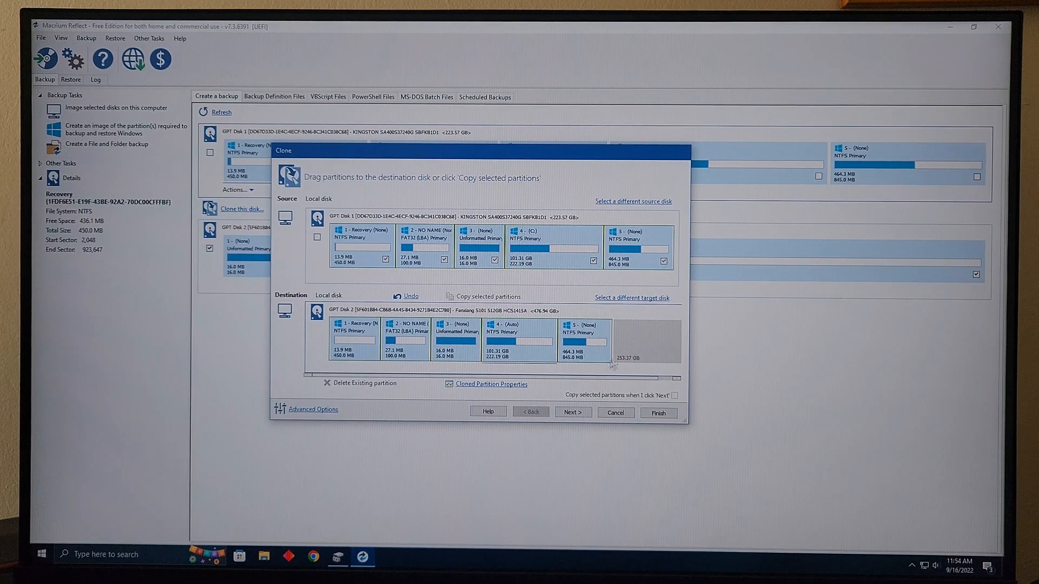
mouse_move(655, 344)
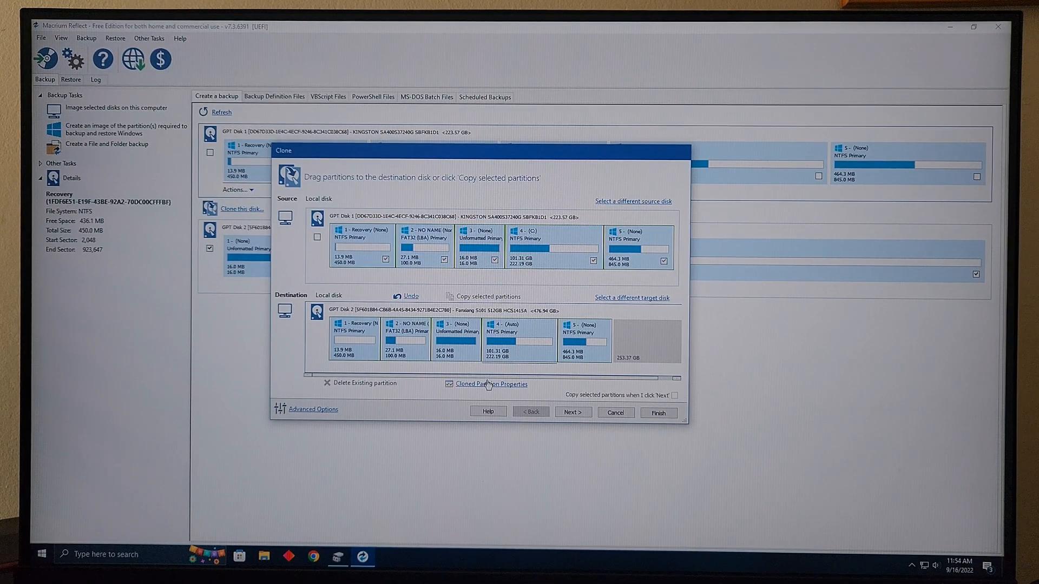
Stretch the cloned C: partition across the SSD's free space, entering 500 for the free space left
click(491, 383)
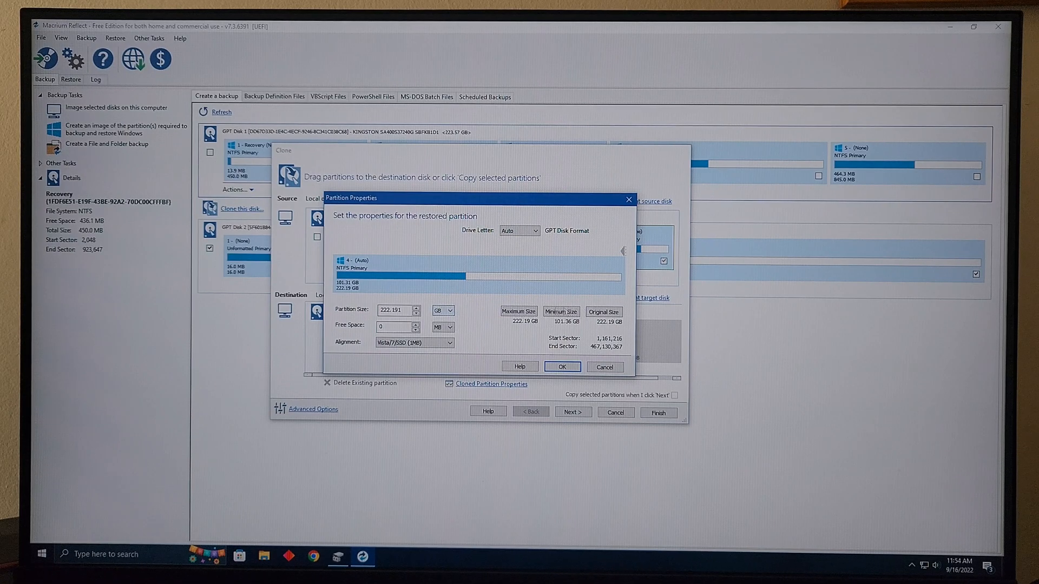
click(519, 311)
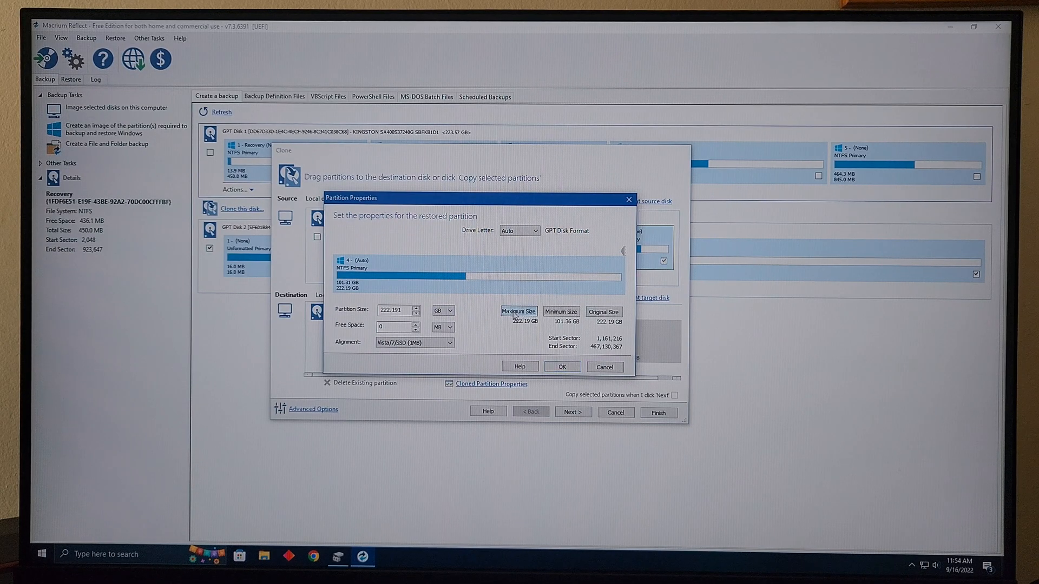
click(562, 367)
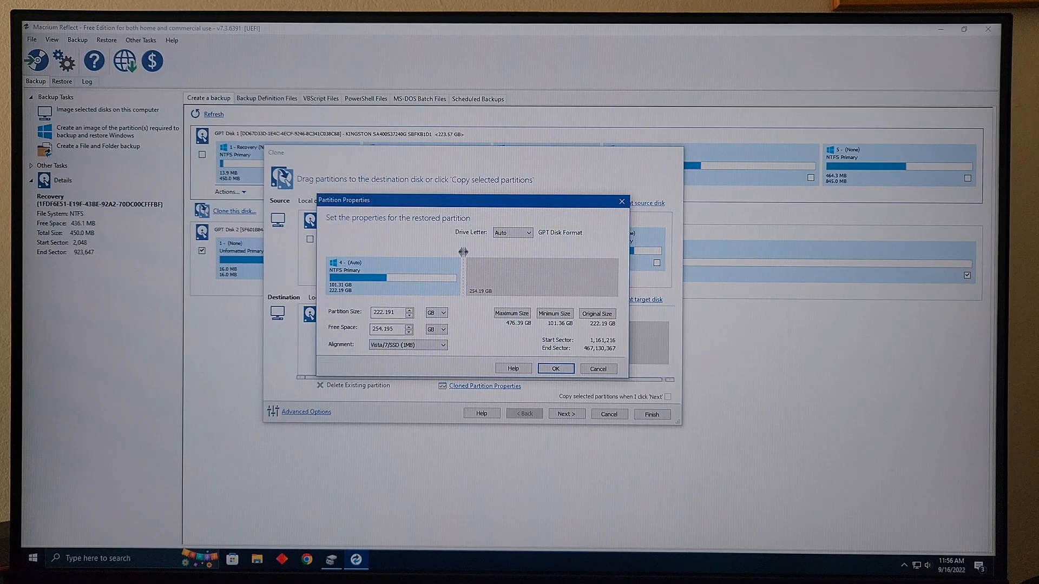
drag(462, 253, 616, 252)
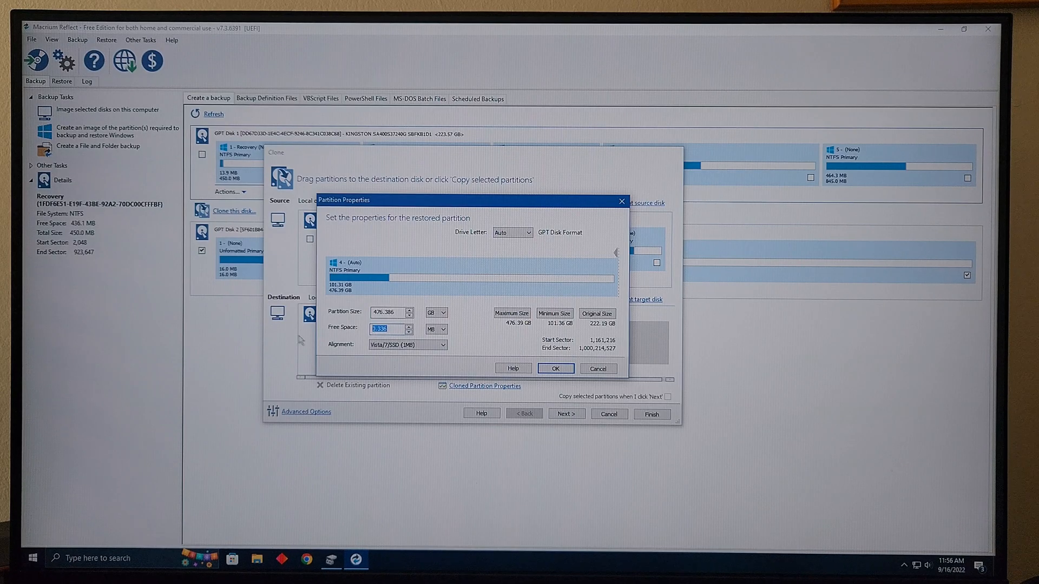
text(500)
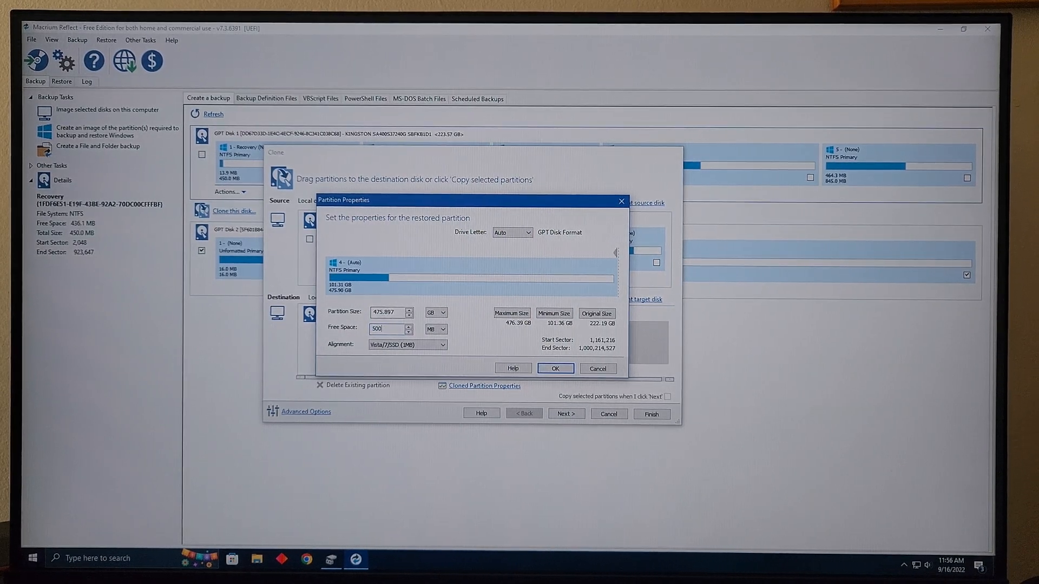
click(554, 368)
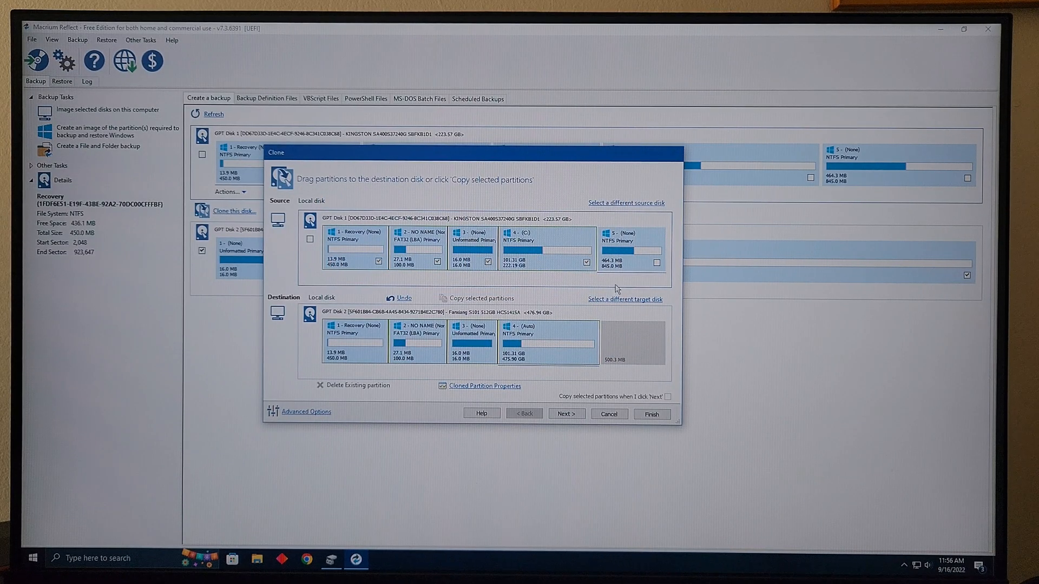
mouse_move(660, 376)
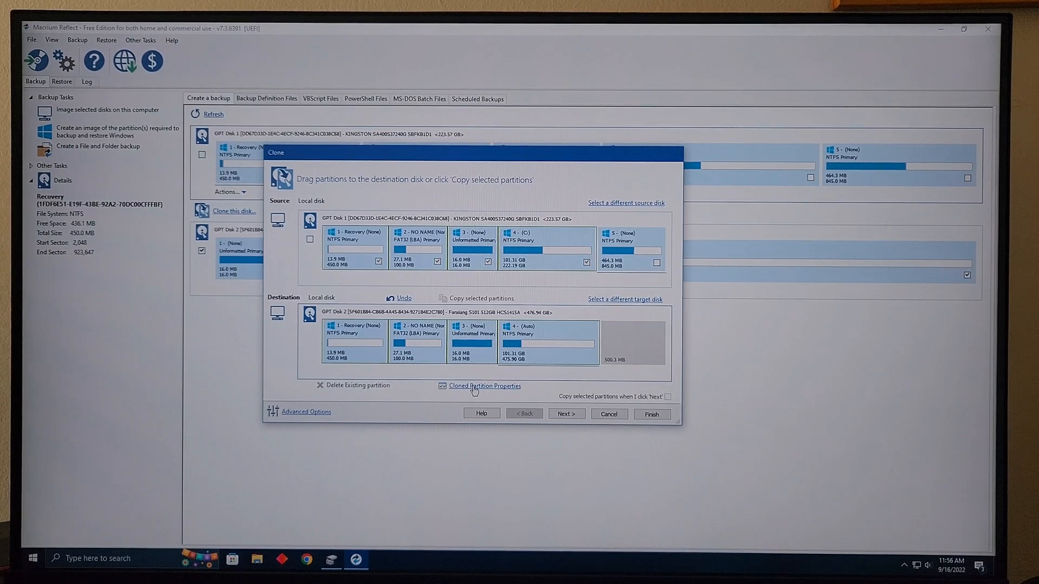
Readjust the C: partition to about 475.5 GB, leaving only 56 MB unallocated for the fifth partition
click(483, 386)
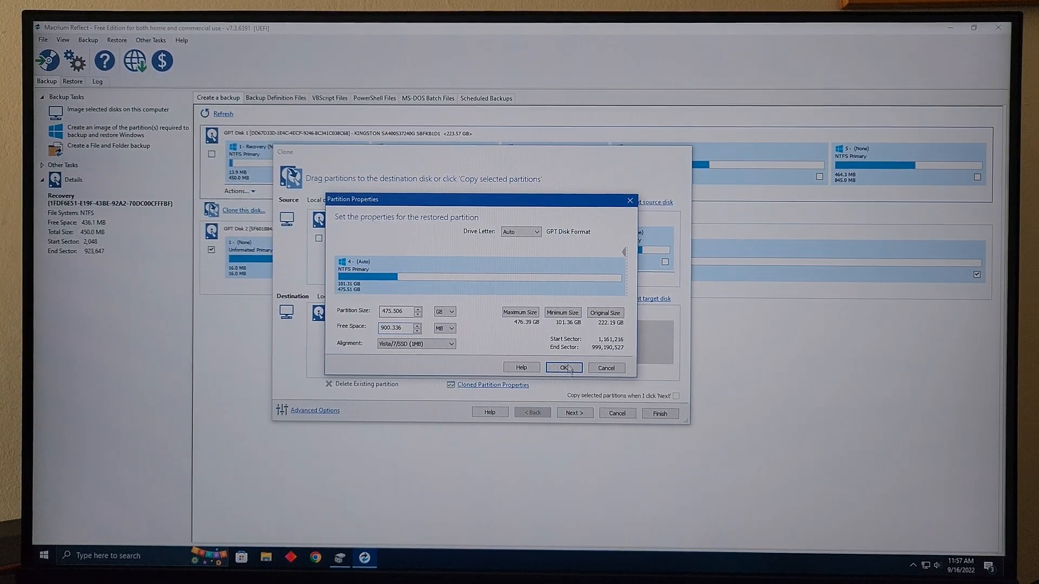
click(561, 368)
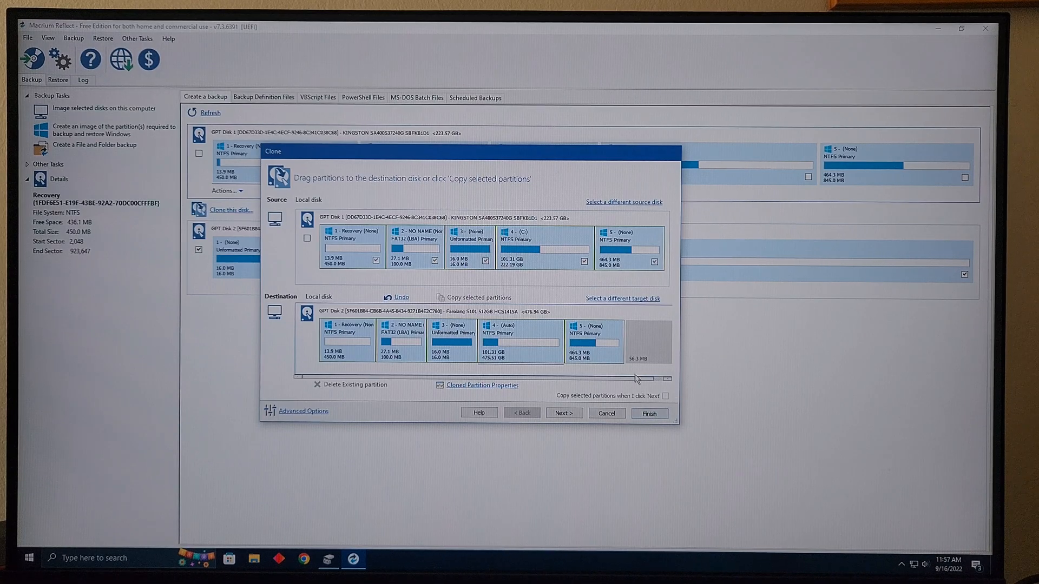
Run the clone now, agreeing to overwrite the target, until it reports completion in 00:14:33
click(648, 413)
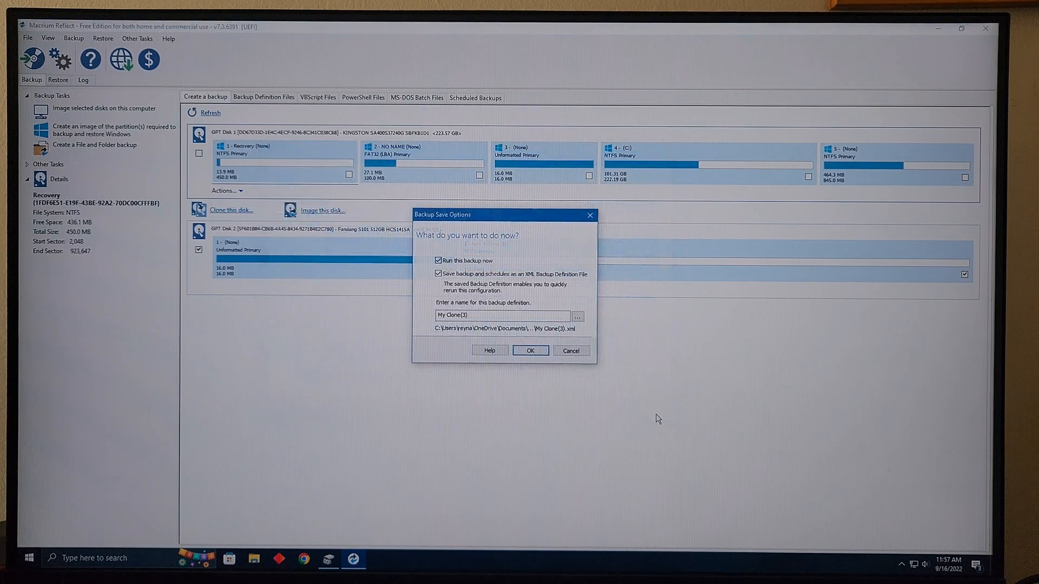
click(529, 351)
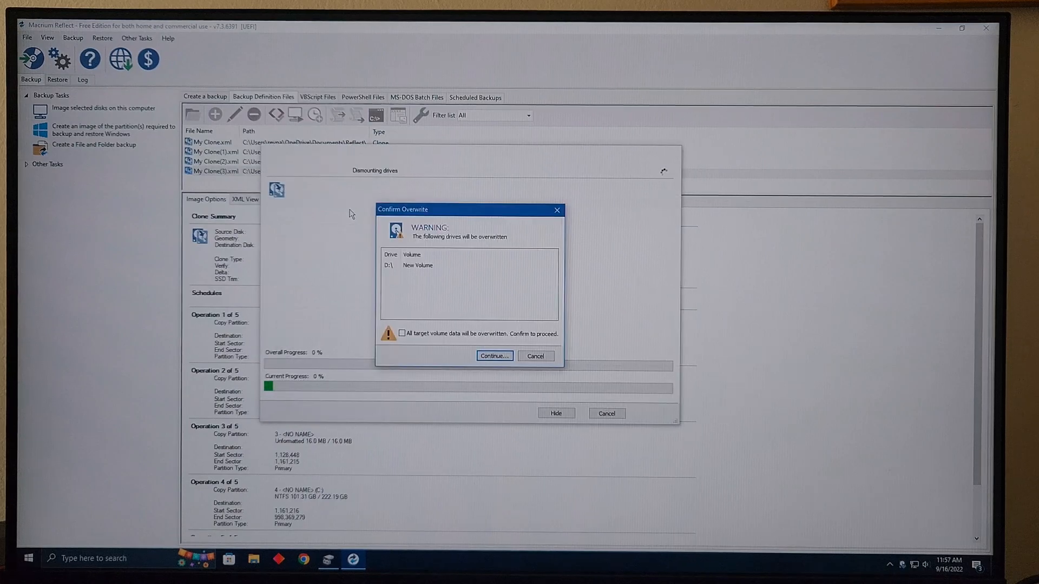
click(493, 356)
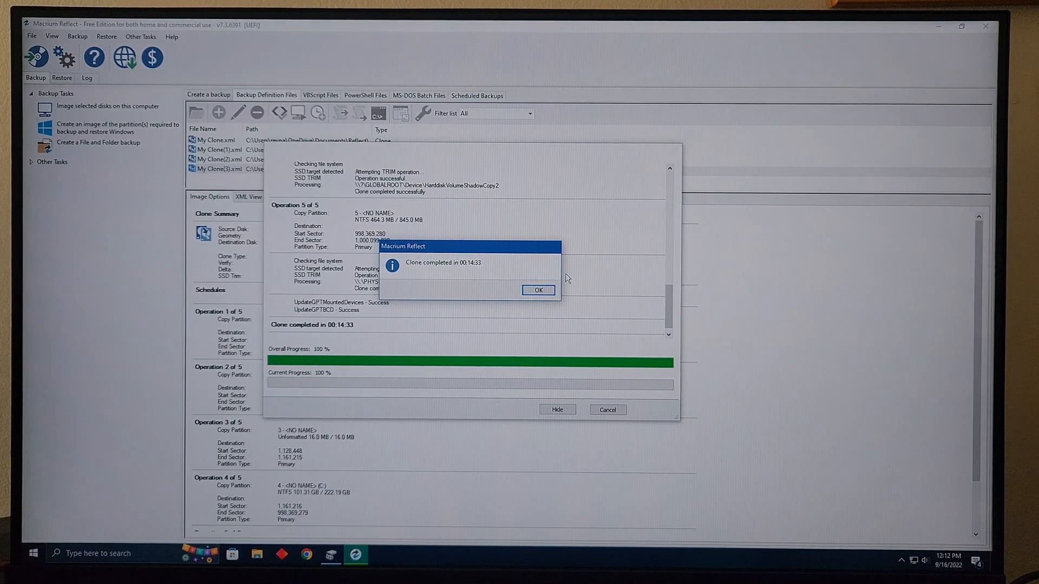
click(538, 290)
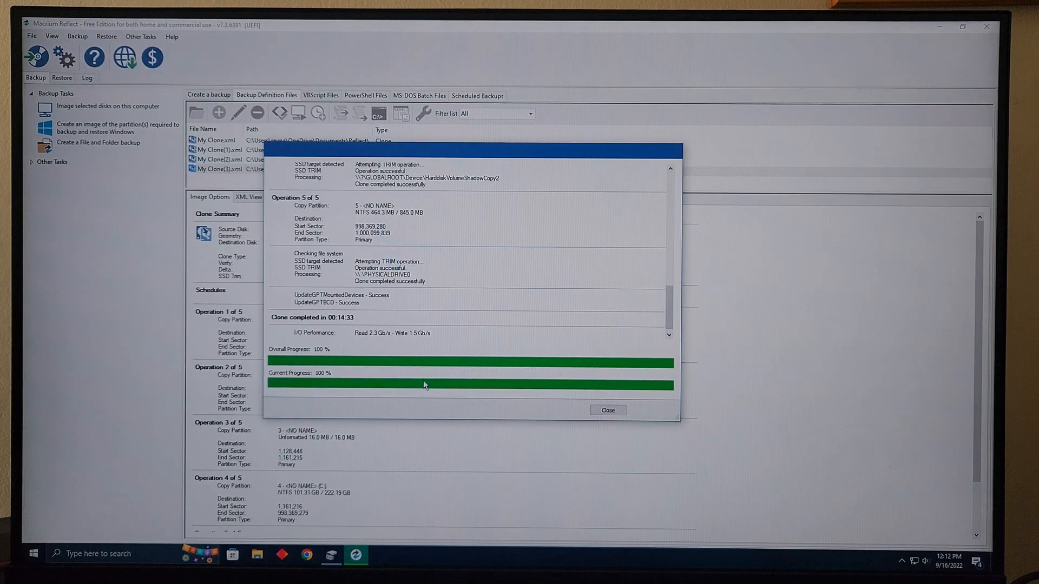
mouse_move(505, 291)
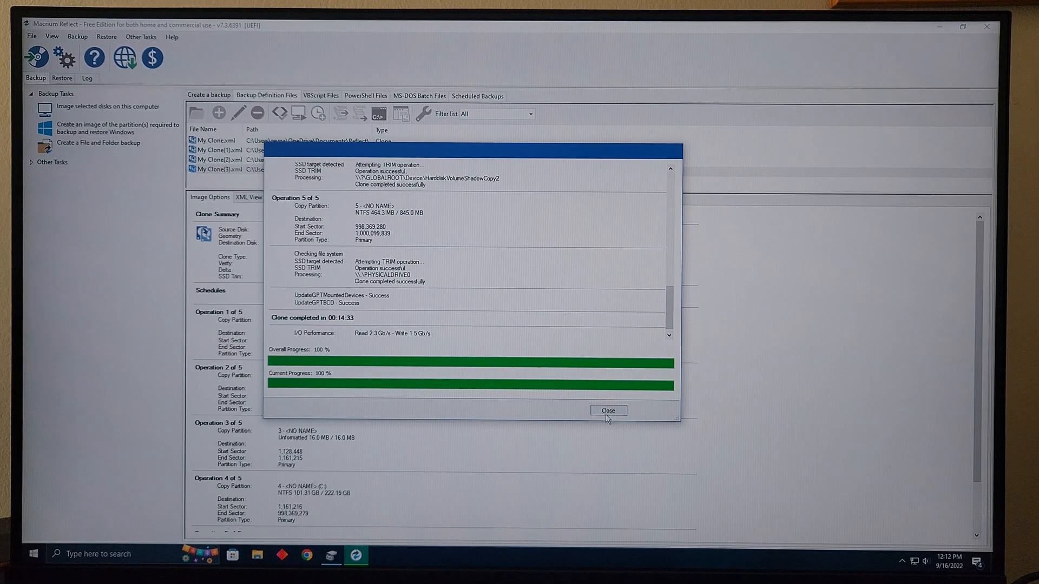
Close the clone window and check Local Disk (C:) in This PC, now 475 GB with 384 GB free
click(608, 410)
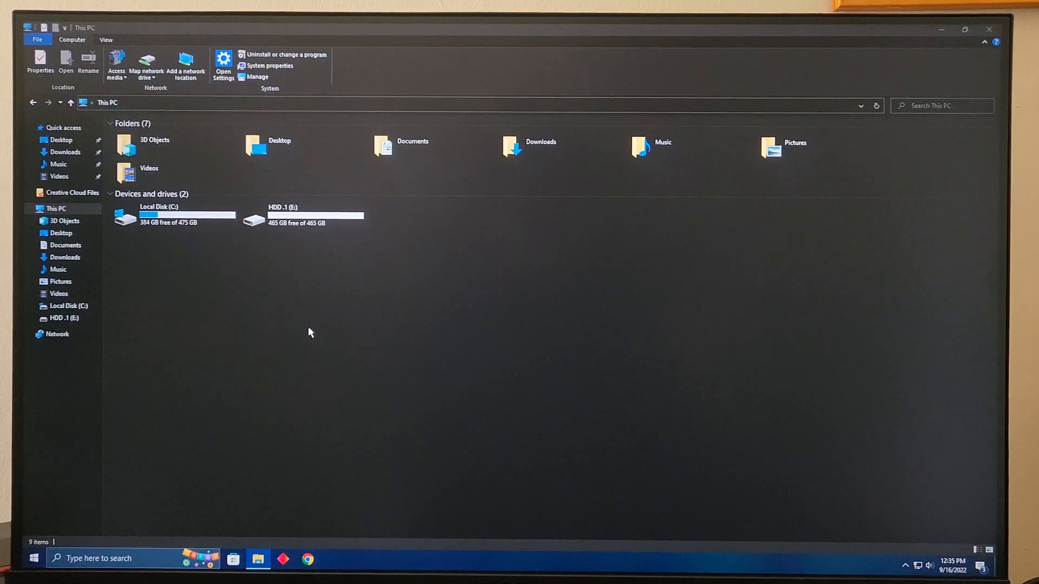
click(172, 214)
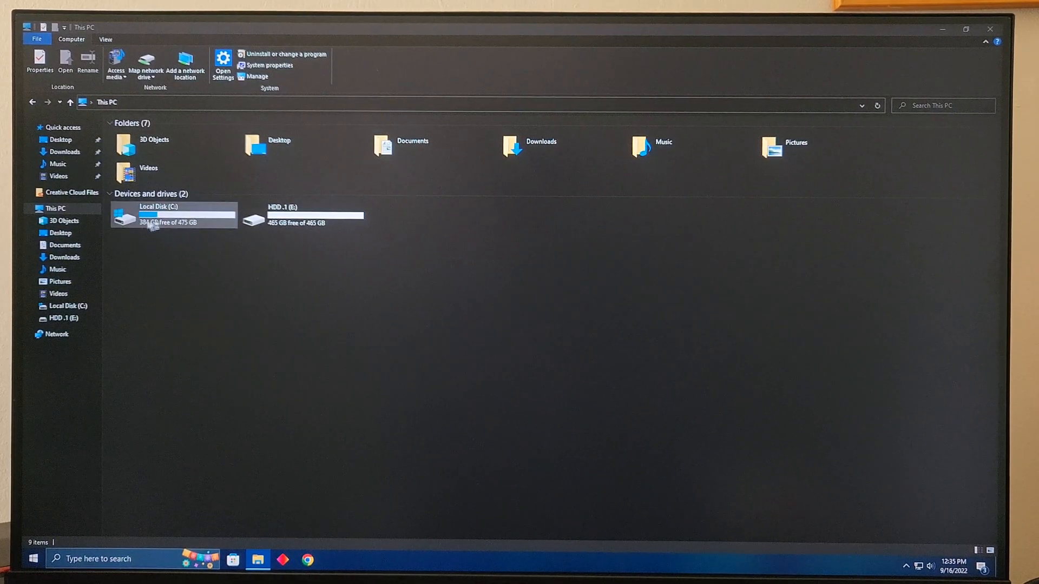